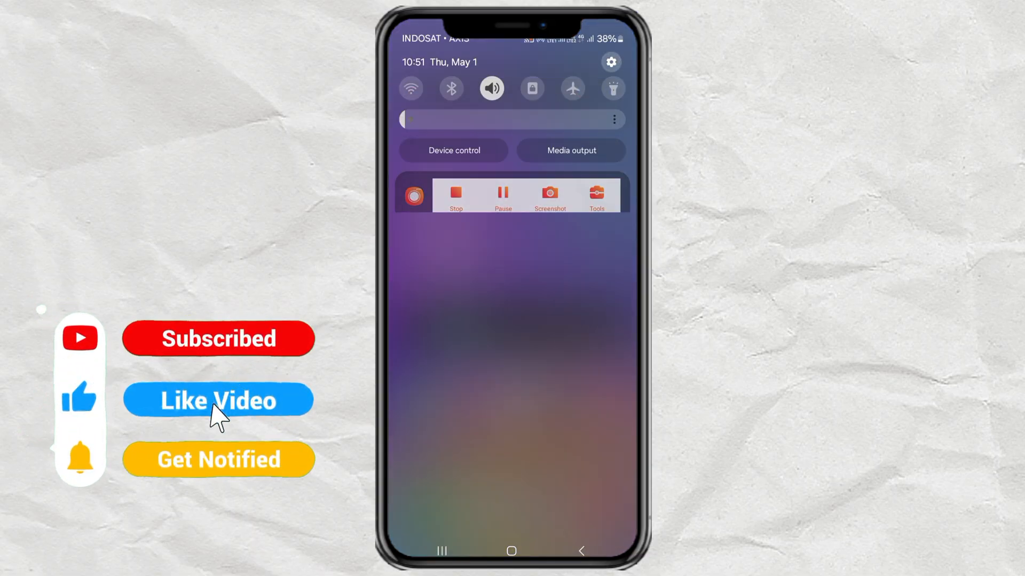
Step: Open Settings from the notification shade and scroll down to General management
left_click(611, 62)
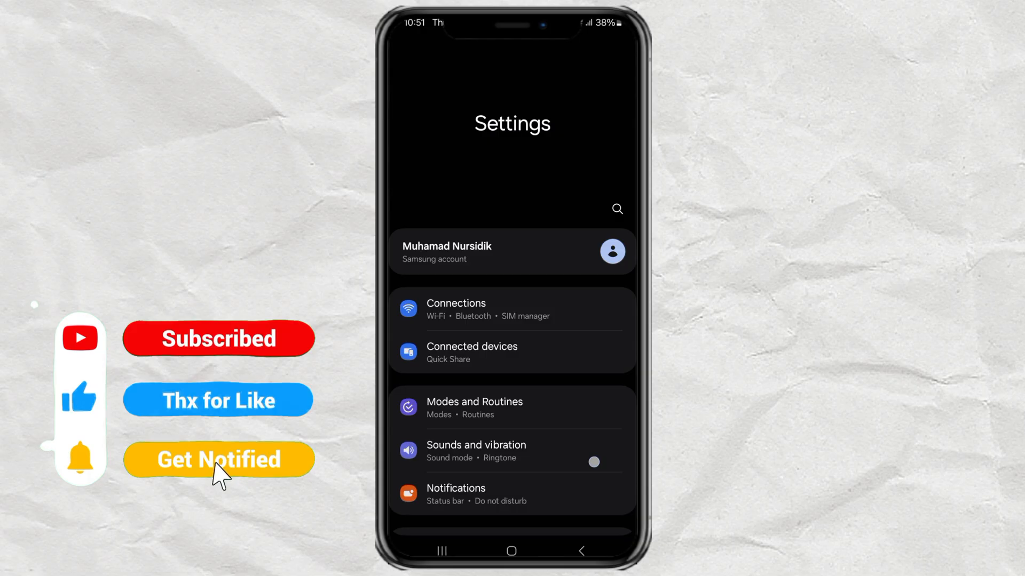
scroll("down", 3)
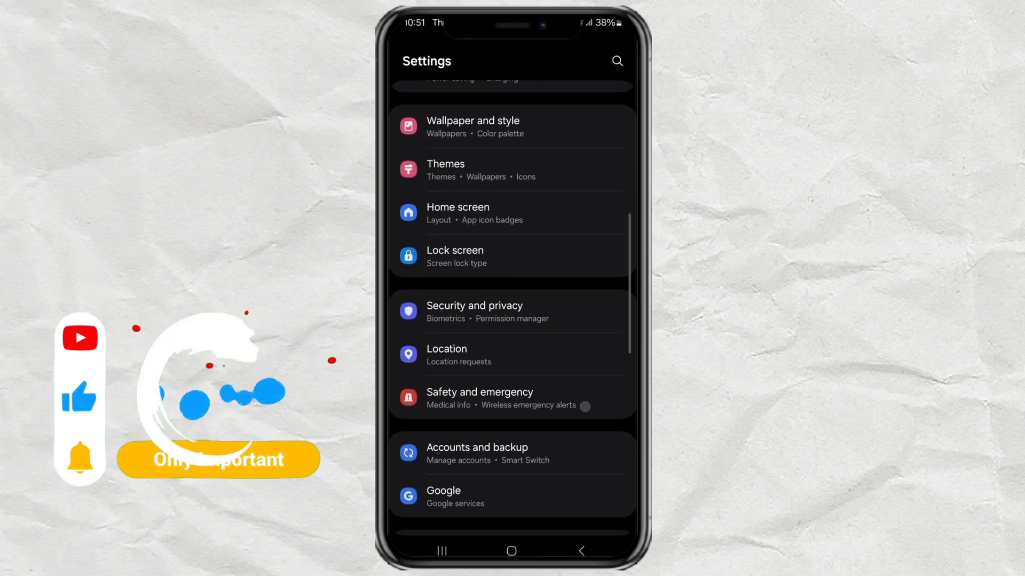
scroll("down", 3)
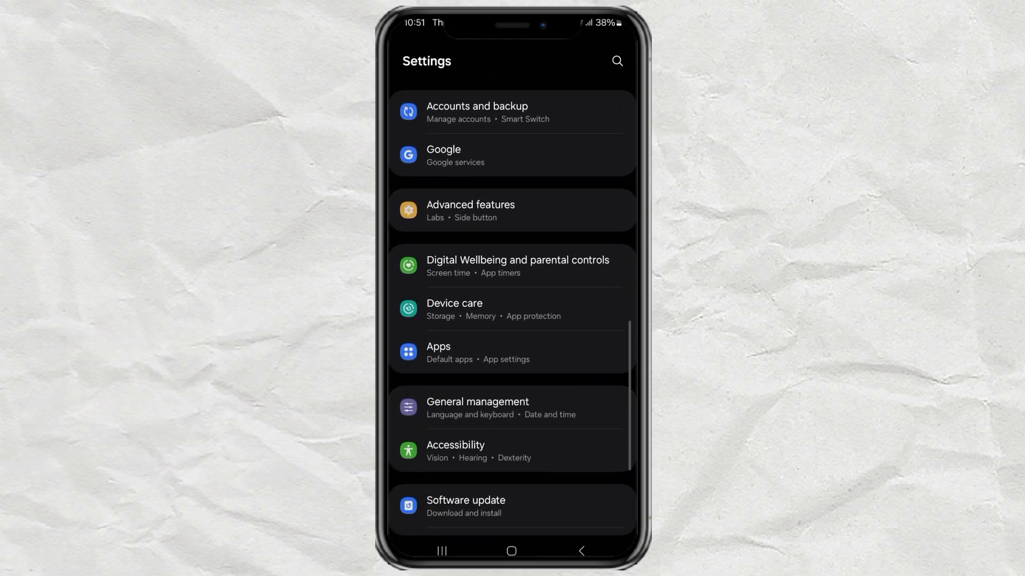
Step: Go to General management, then Samsung Keyboard settings, and scroll to Voice input
left_click(477, 407)
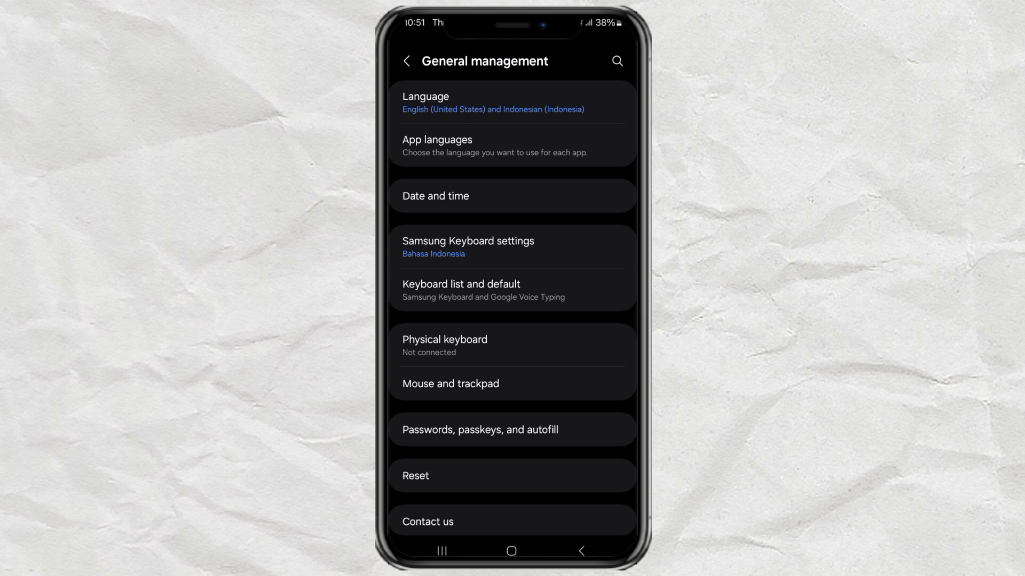
left_click(468, 241)
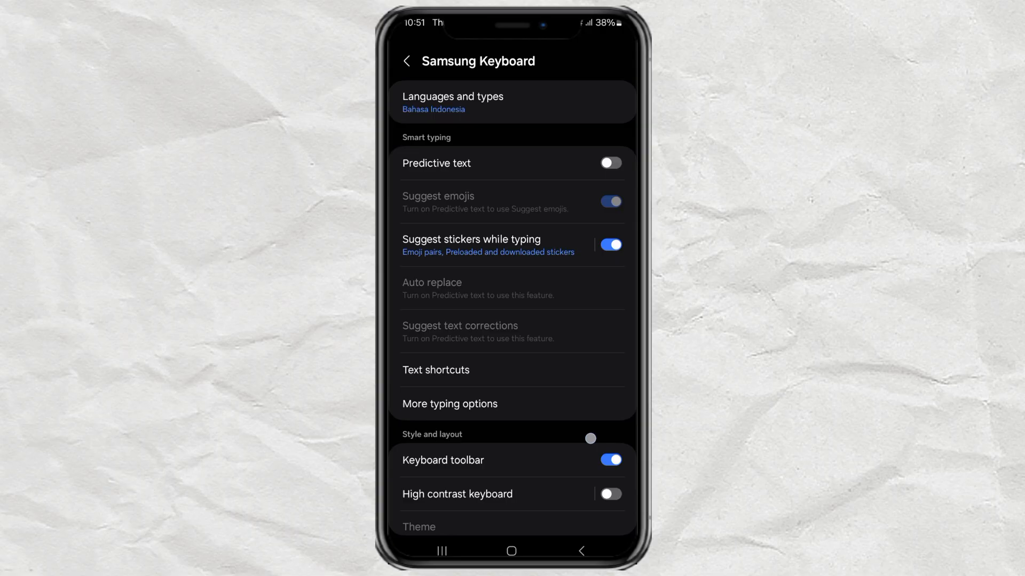
scroll("down", 3)
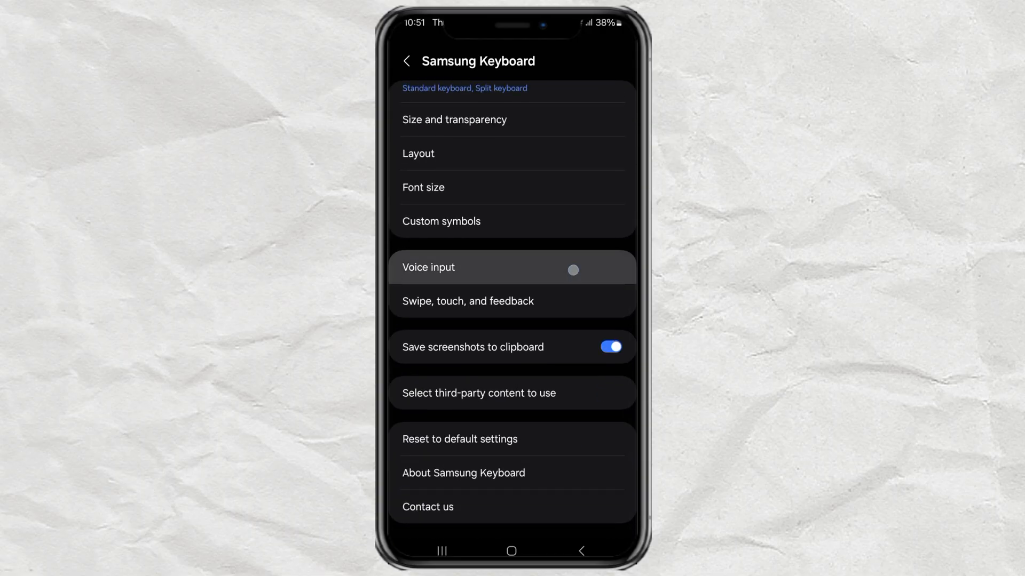
Step: Select Samsung voice input as the keyboard's voice input, then exit to the app drawer
left_click(429, 267)
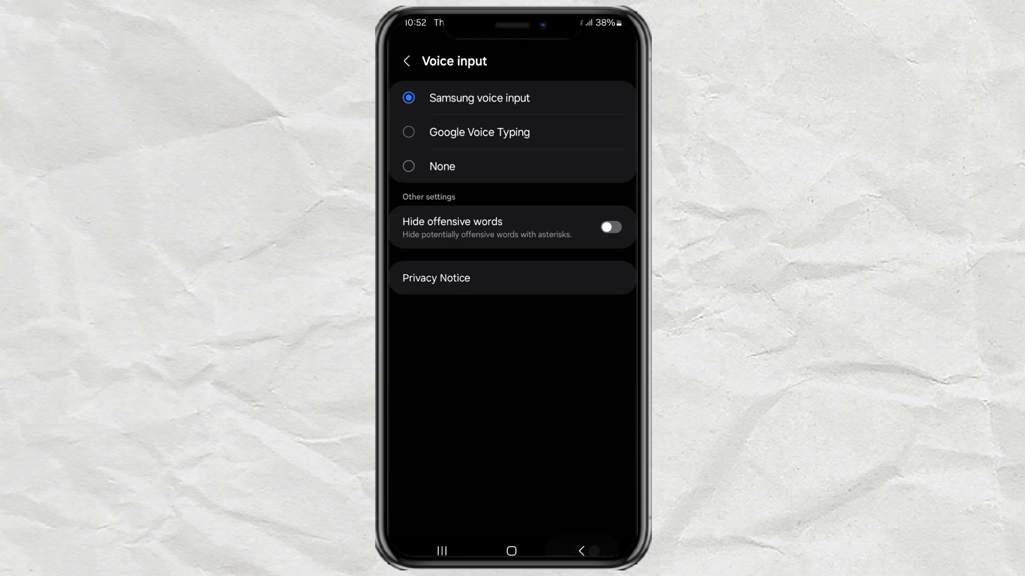
left_click(406, 61)
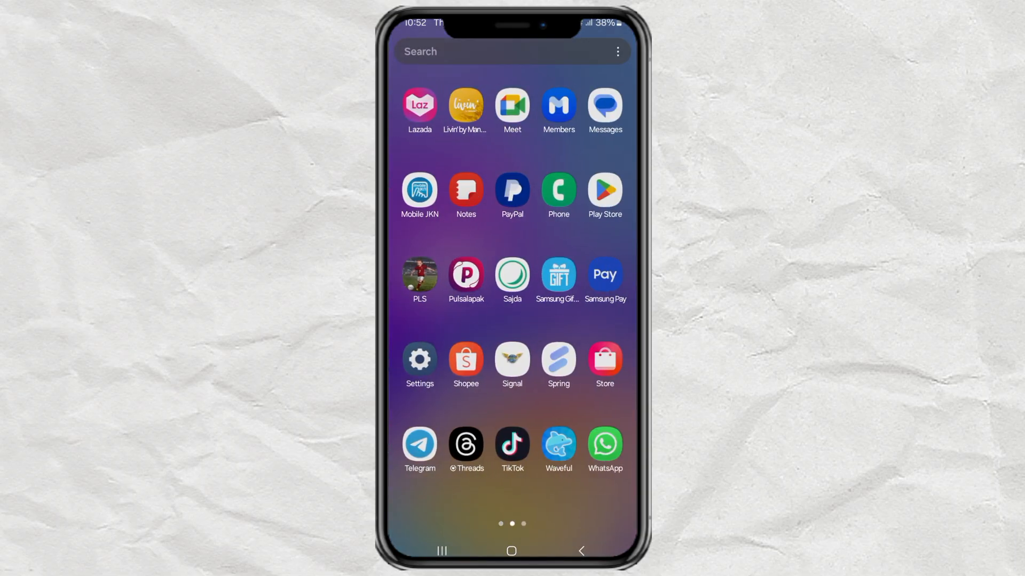
Step: Launch Samsung Notes and start a new blank note
left_click(466, 190)
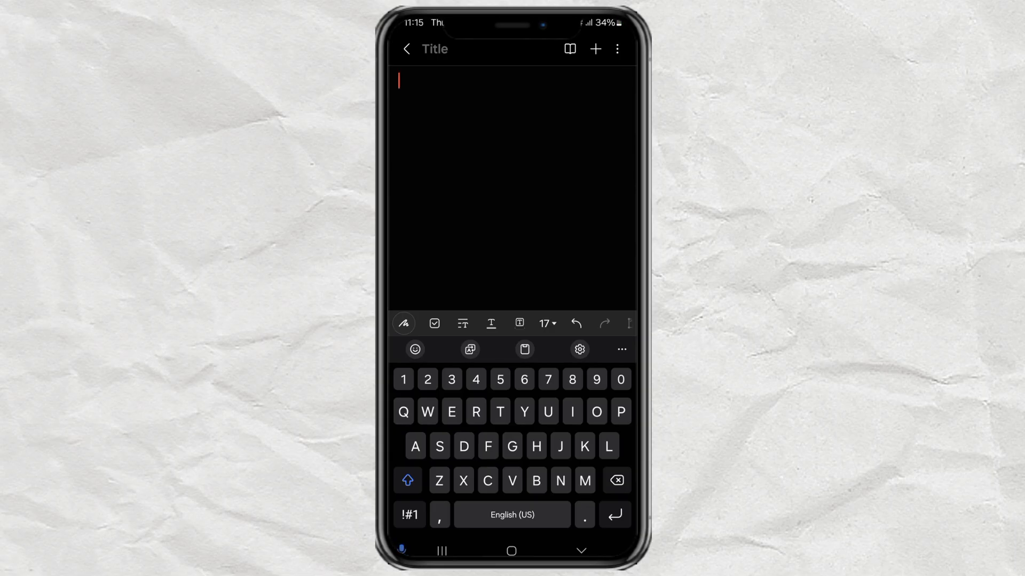
Step: Dictate 'Subscribe to my channel and don't forget to like' into the note
type("Subscribe to my general")
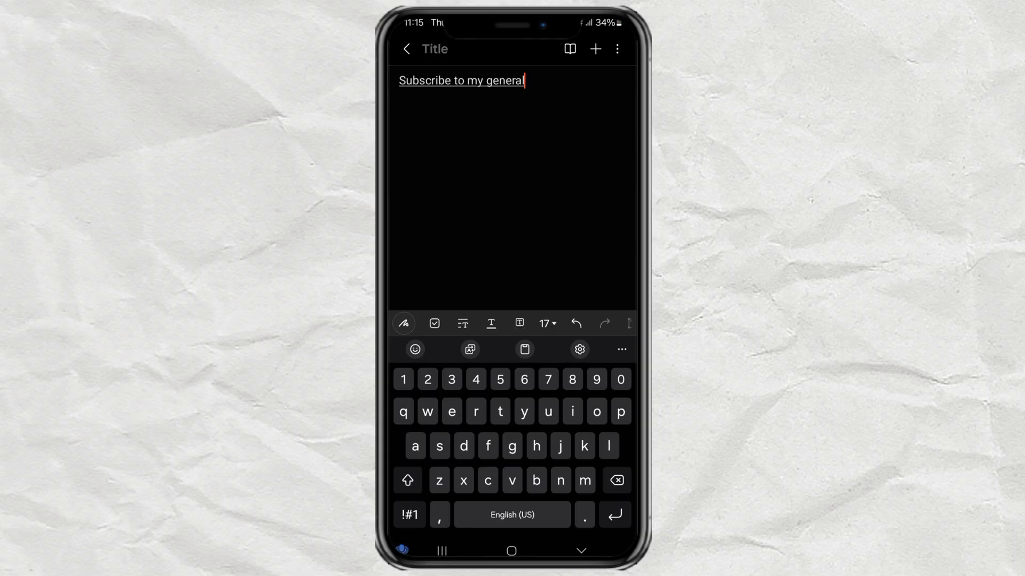
type("channel")
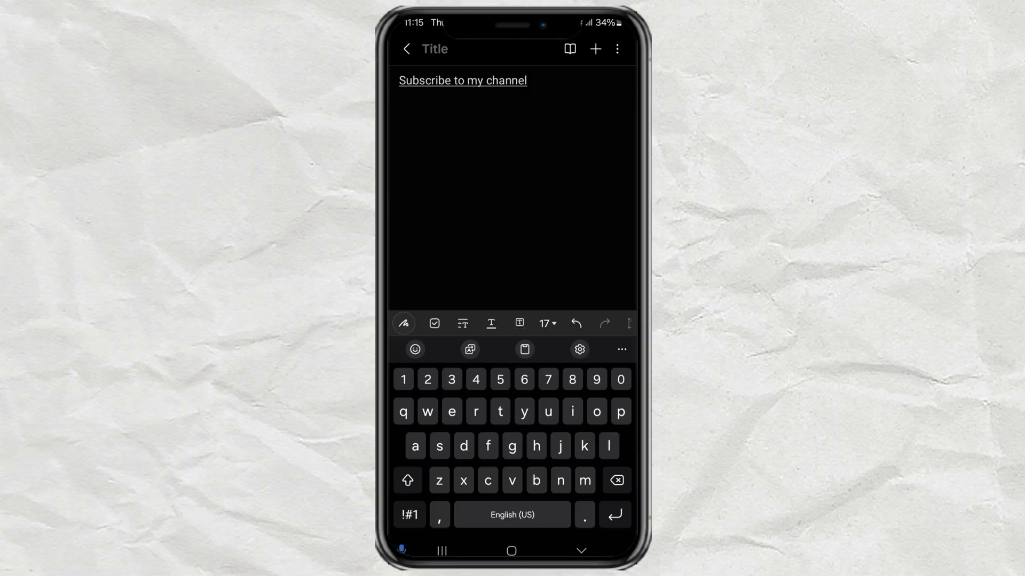
type("and")
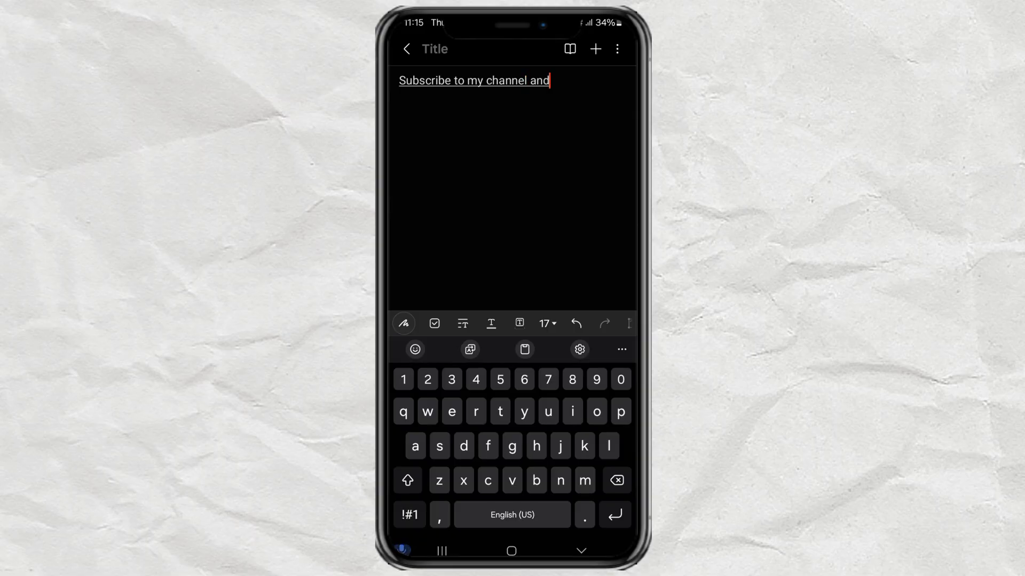
type("don't forget to like")
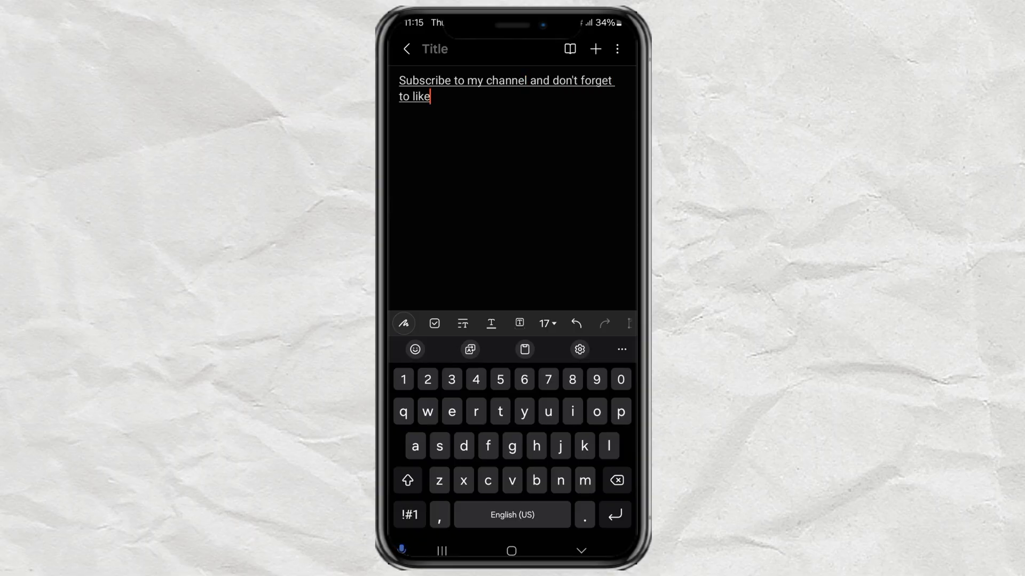